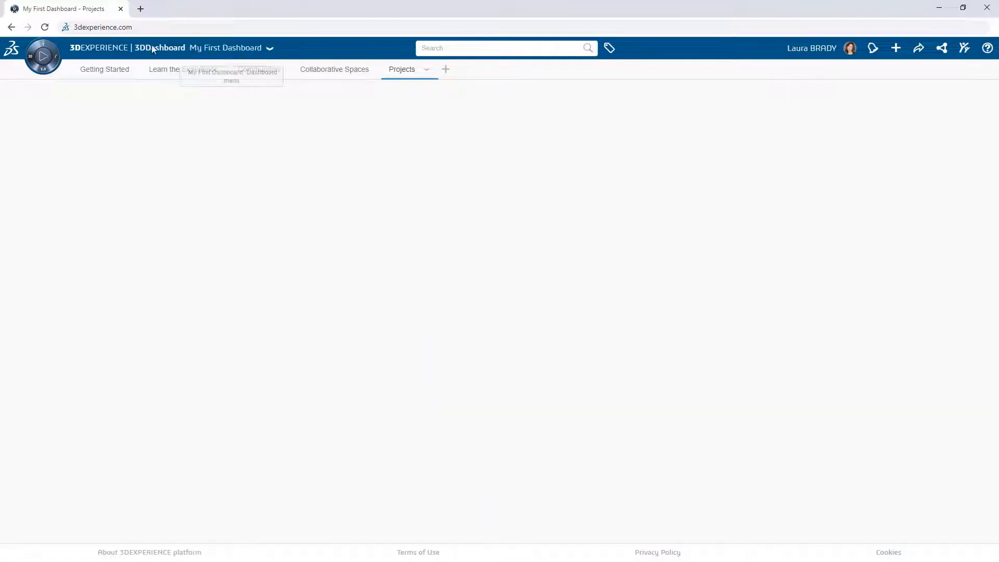
Launch Project Planning from the Compass, showing the in-progress New Angle Grinder project
left_click(43, 69)
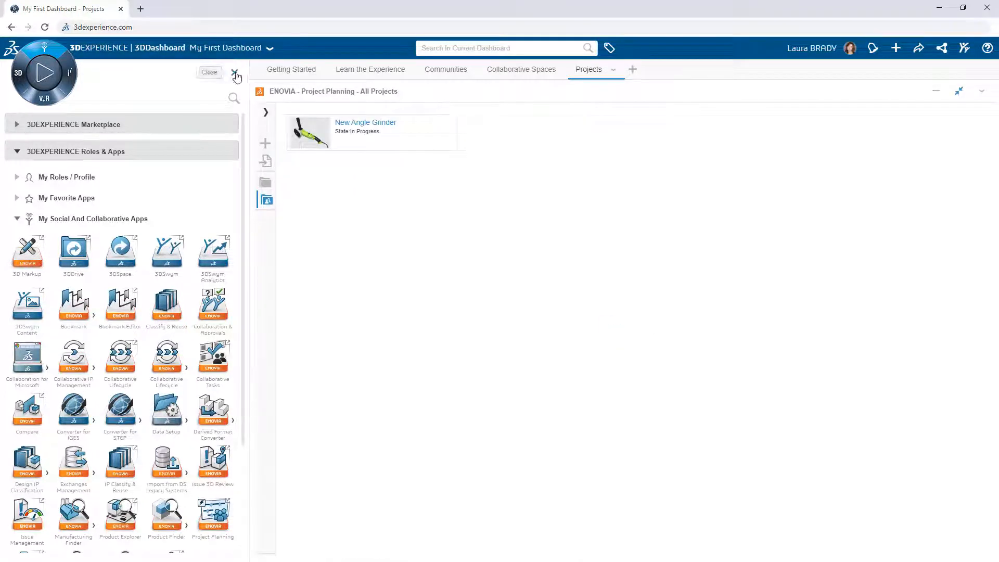
left_click(237, 73)
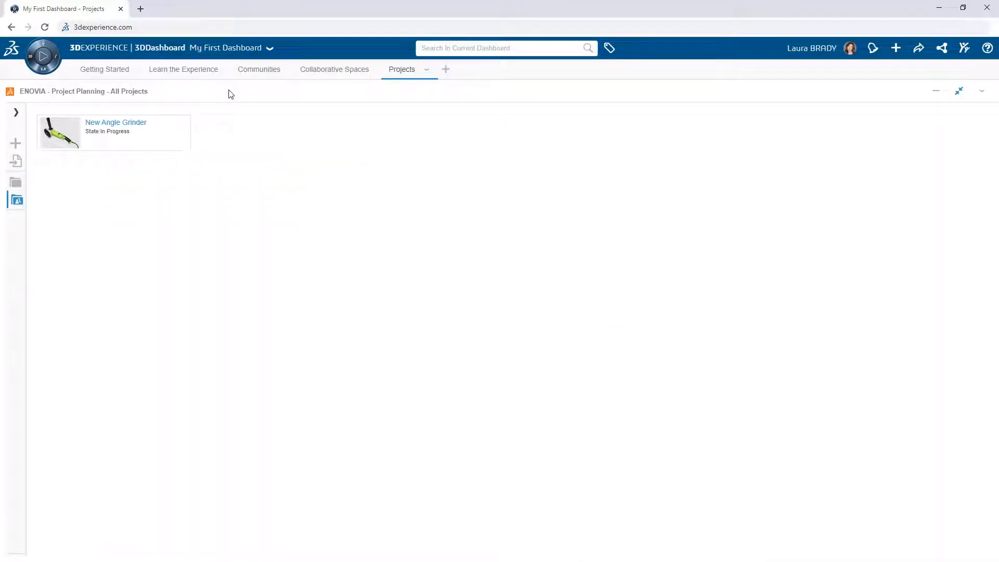
Create the New Circular Saw project with a saw image and show its members
left_click(16, 142)
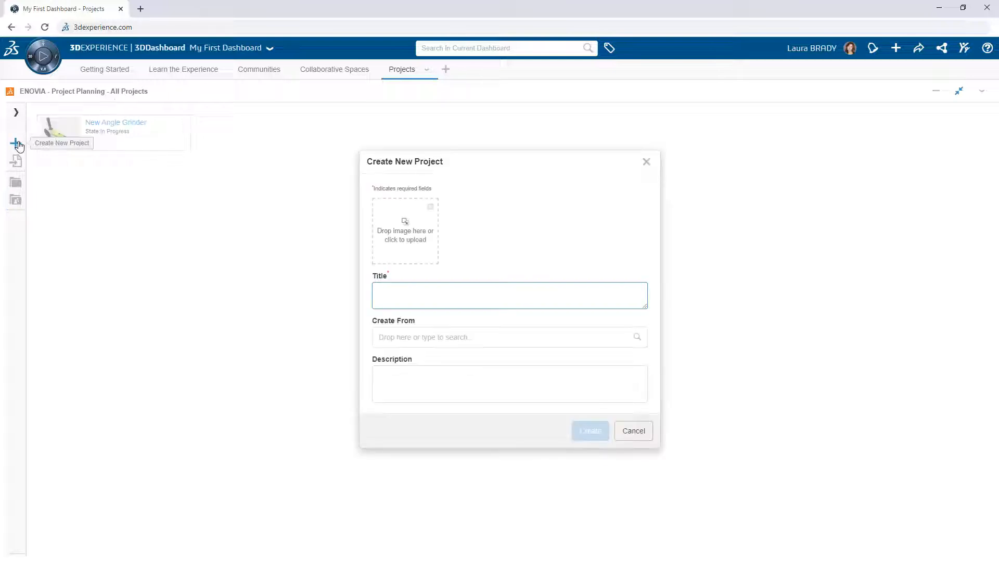
left_click(589, 430)
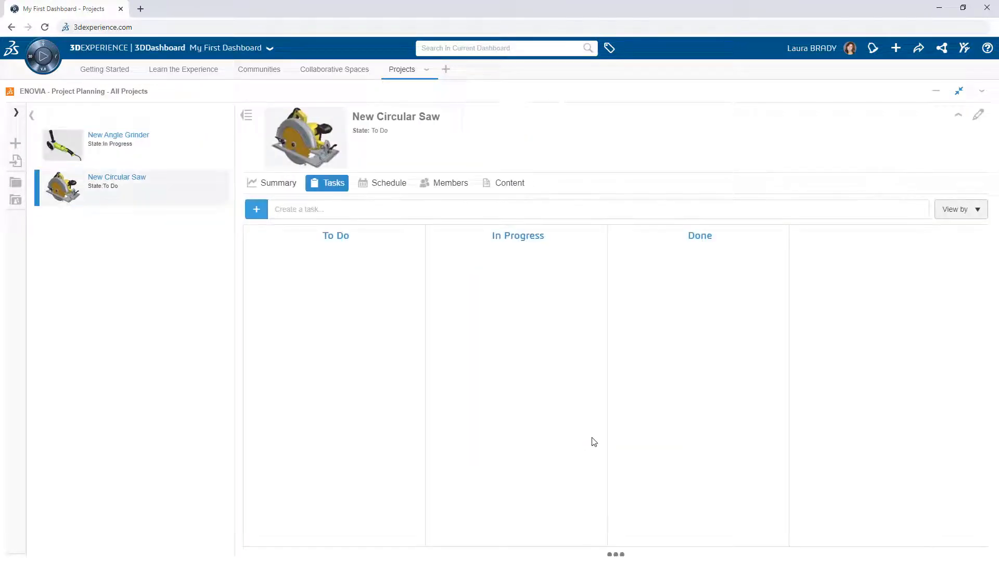
left_click(450, 183)
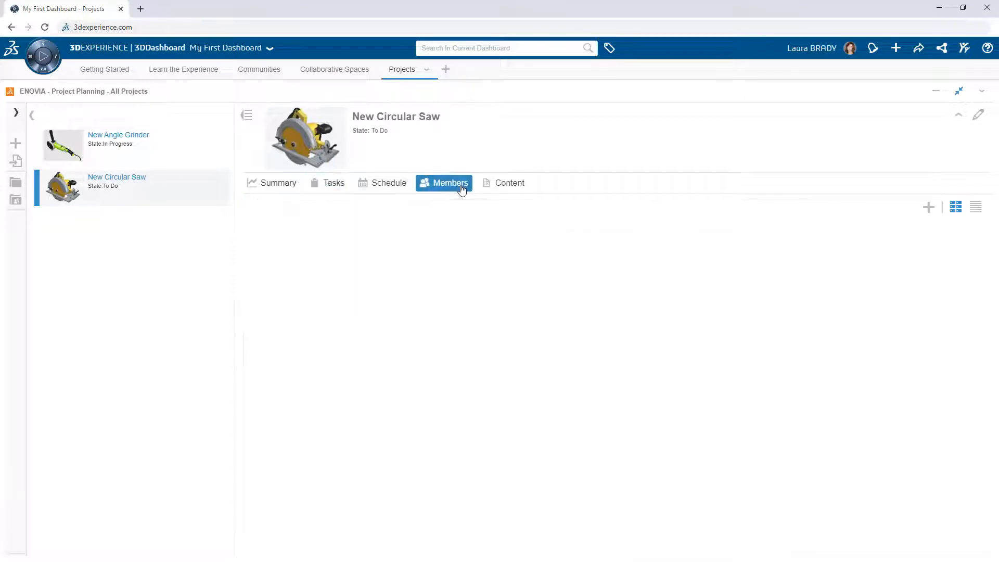
Add three users as Author members alongside the project Leader
left_click(451, 183)
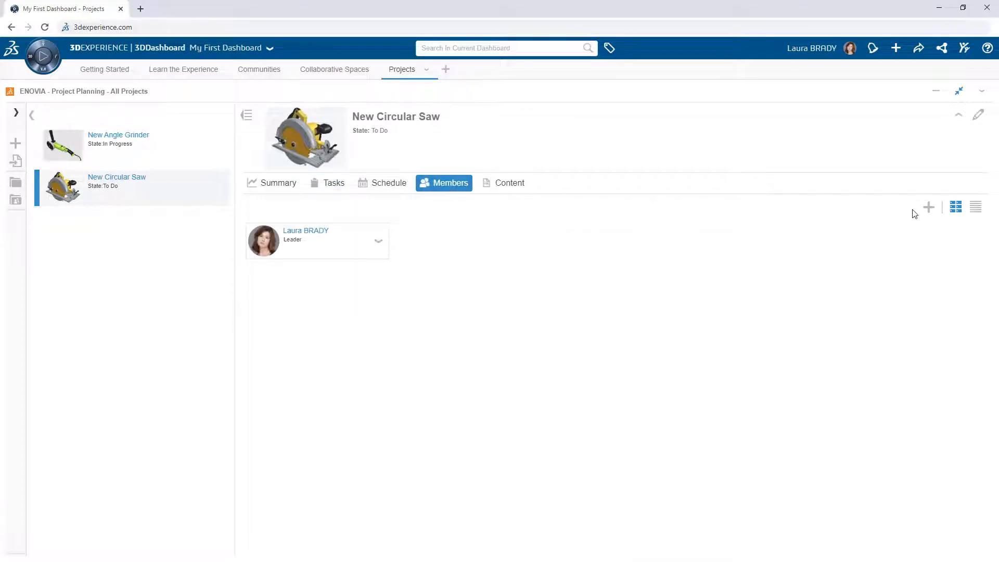
left_click(928, 207)
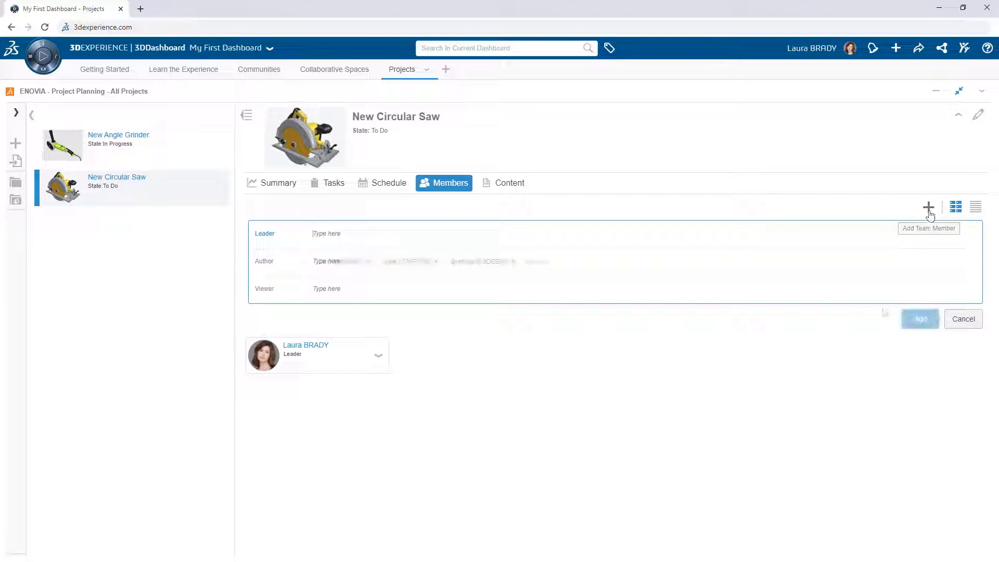
left_click(919, 318)
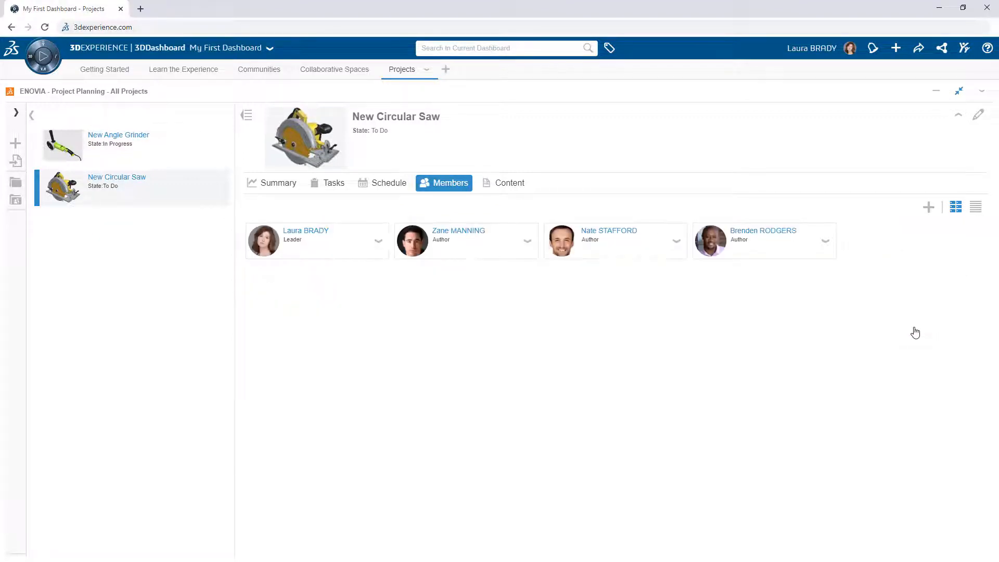
mouse_move(978, 119)
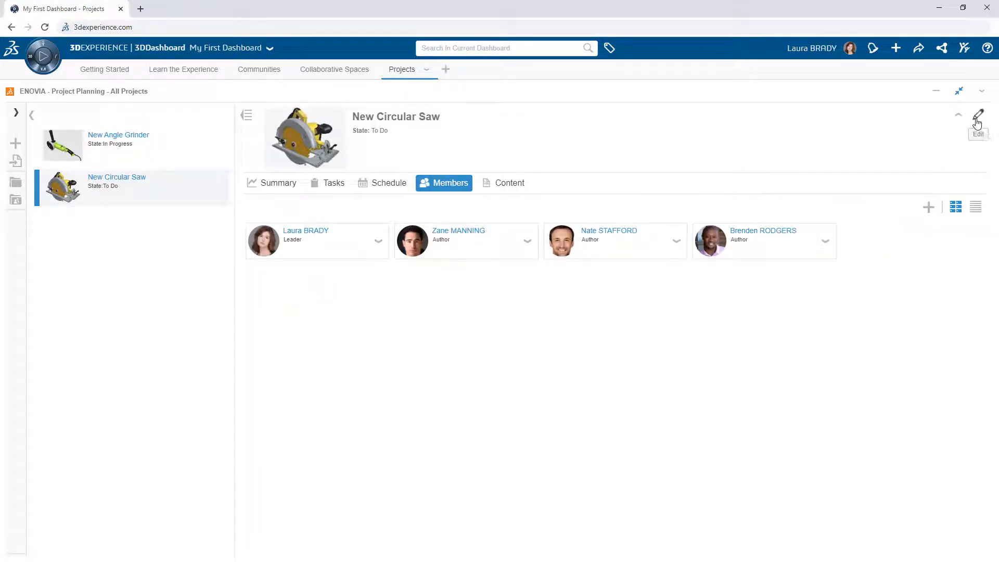
Set the project state to In Progress with Circular Saw G6 as upload repository and save
left_click(977, 116)
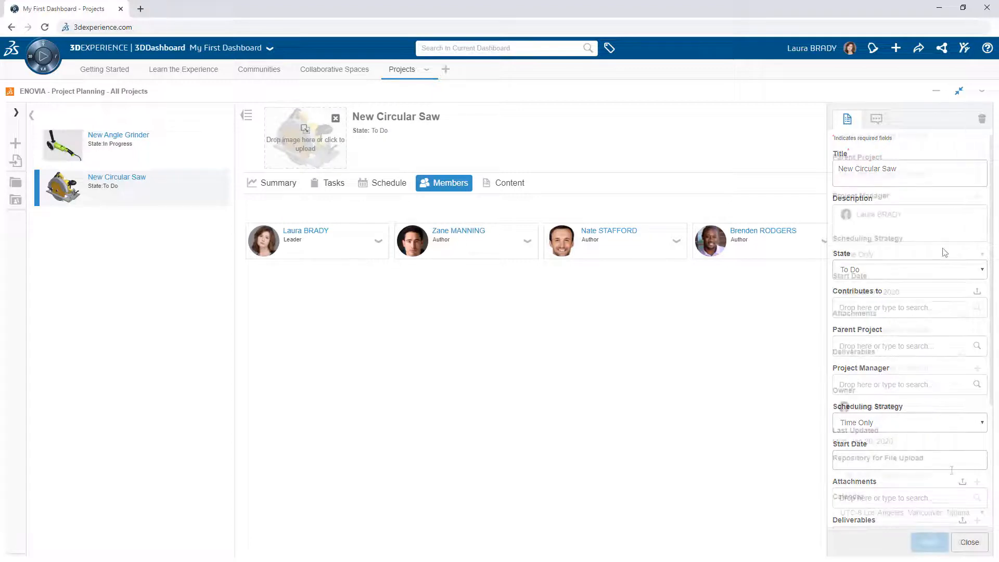
left_click(904, 456)
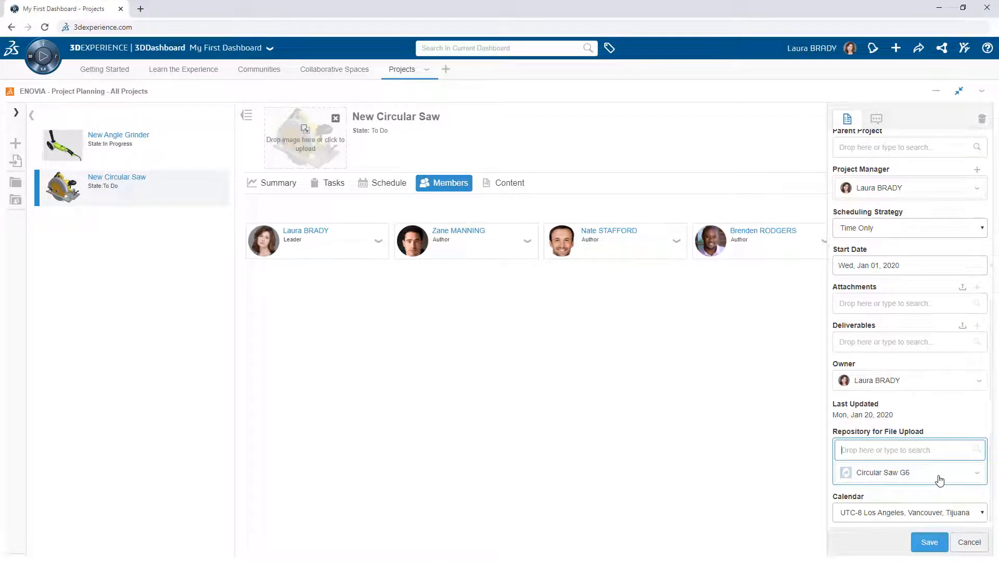
left_click(928, 542)
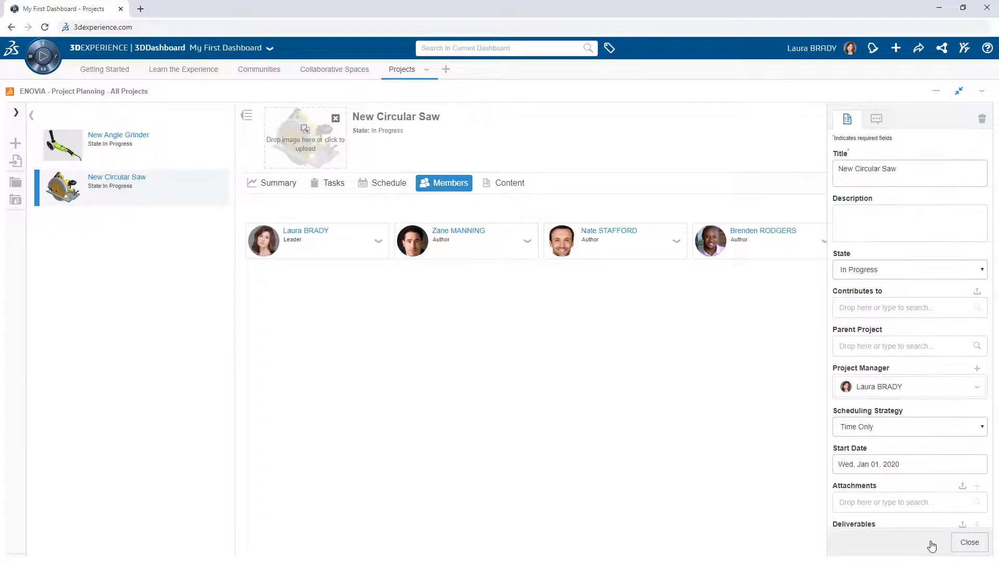
left_click(969, 541)
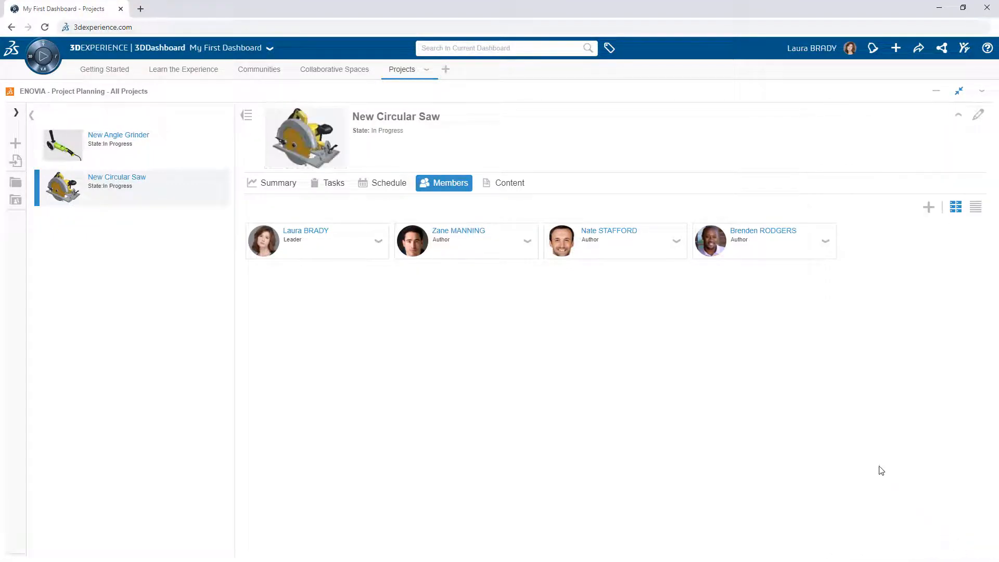
Attach the existing Project Charter, Product Requirements and Old Saw items as project content
left_click(510, 183)
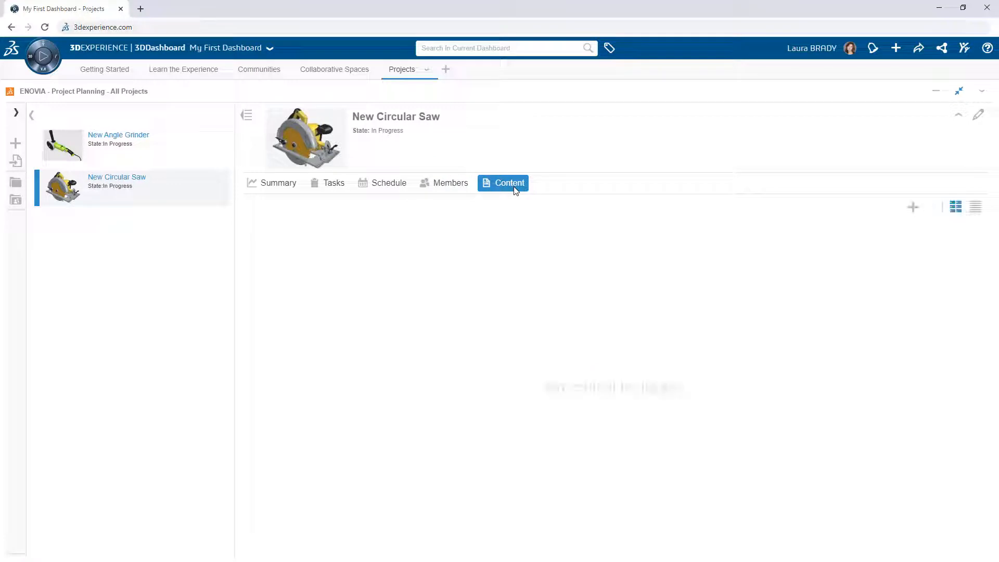
mouse_move(929, 207)
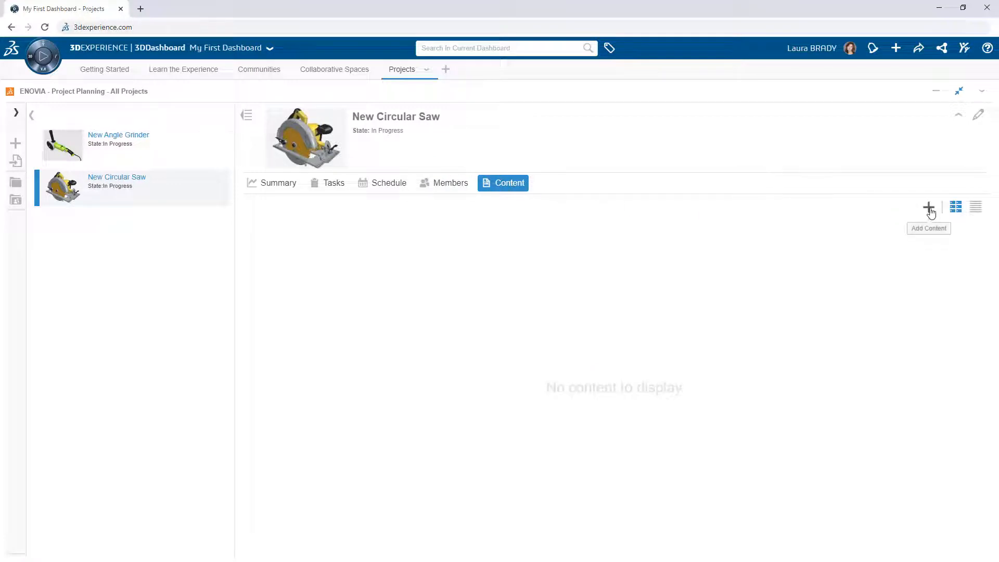
left_click(928, 207)
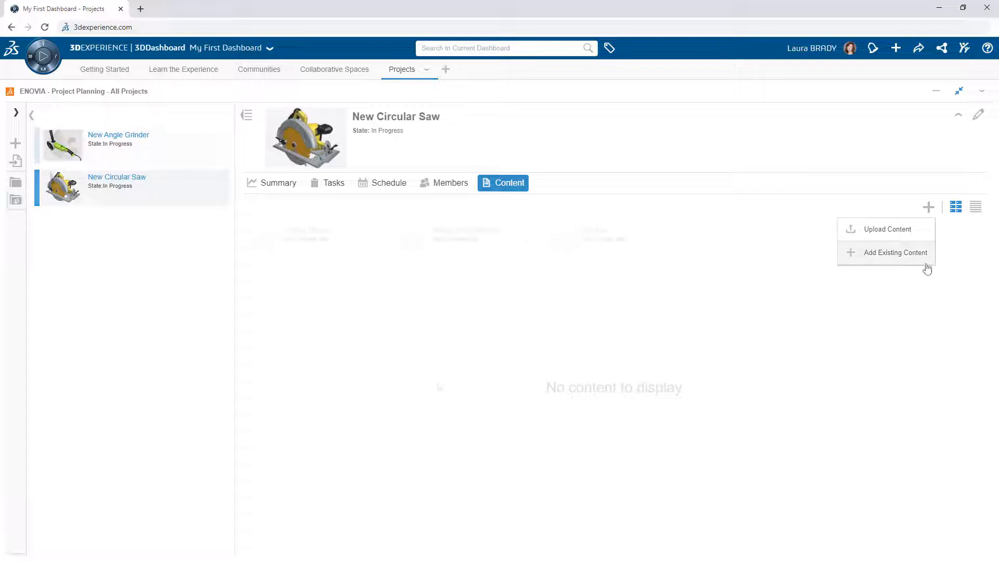
left_click(895, 252)
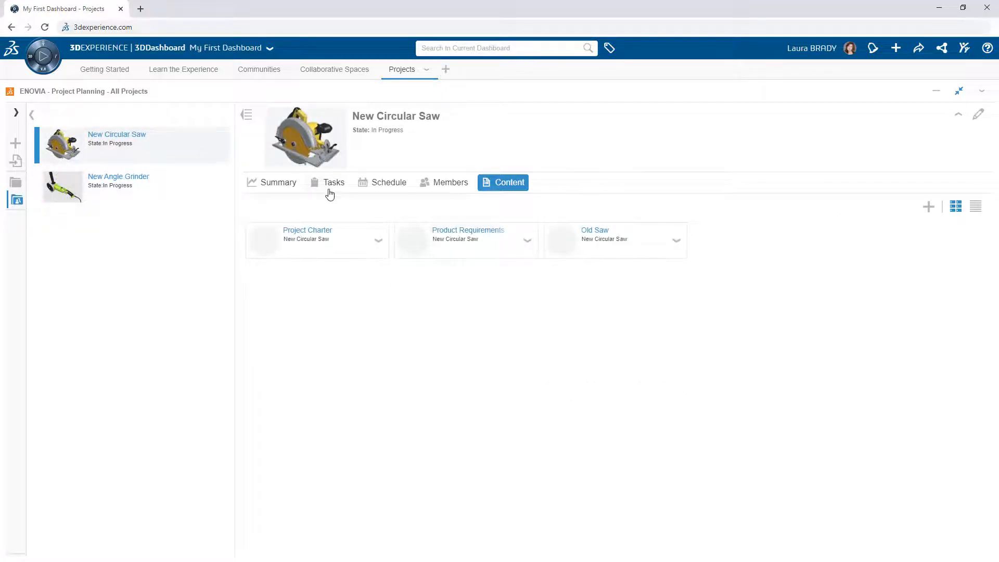
Create Research, Preliminary Design, Testing and Final Design tasks and show the January 2020 schedule
left_click(333, 182)
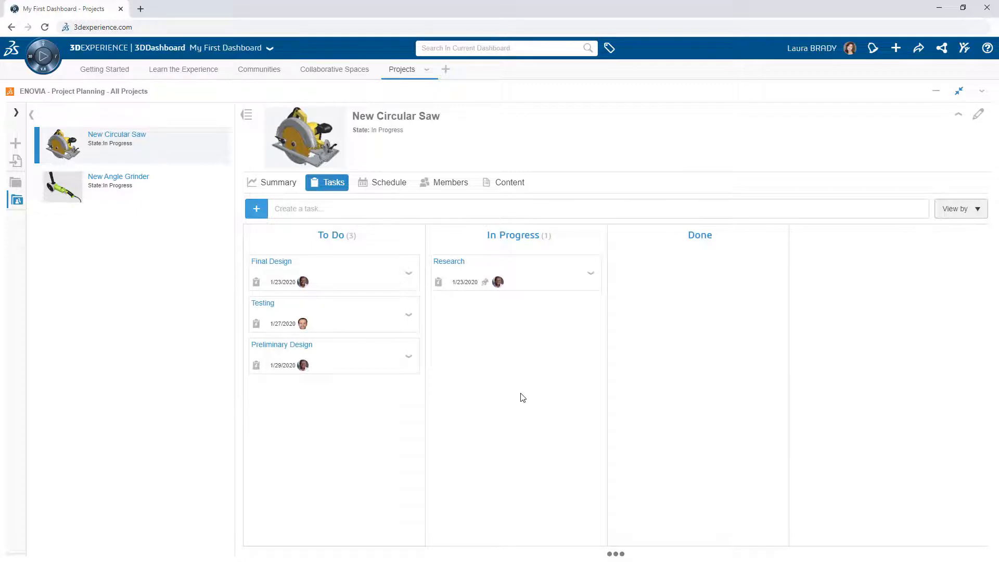
left_click(388, 182)
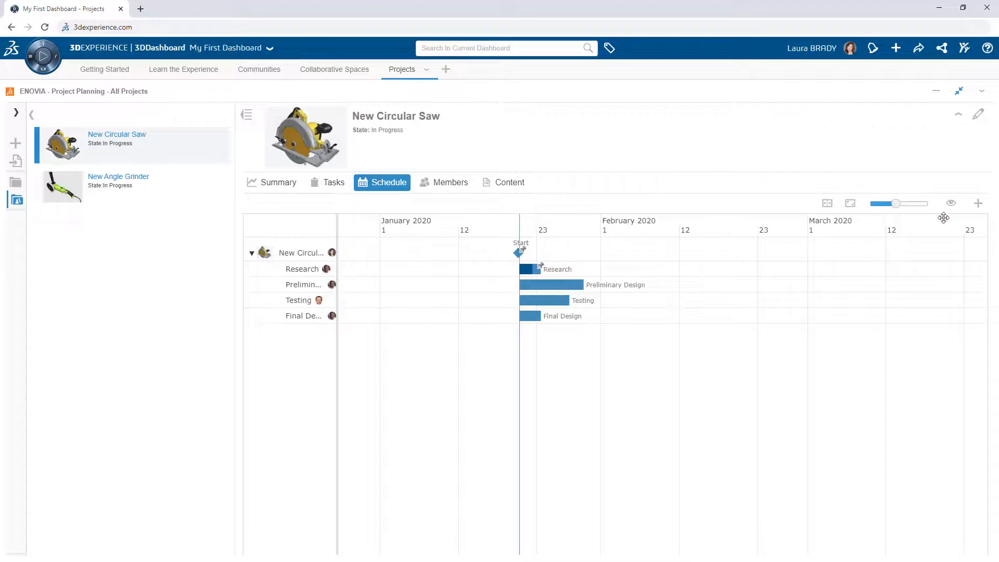
Add the Launch at 3DEXPERIENCE World milestone and link the task bars in sequence
left_click(979, 203)
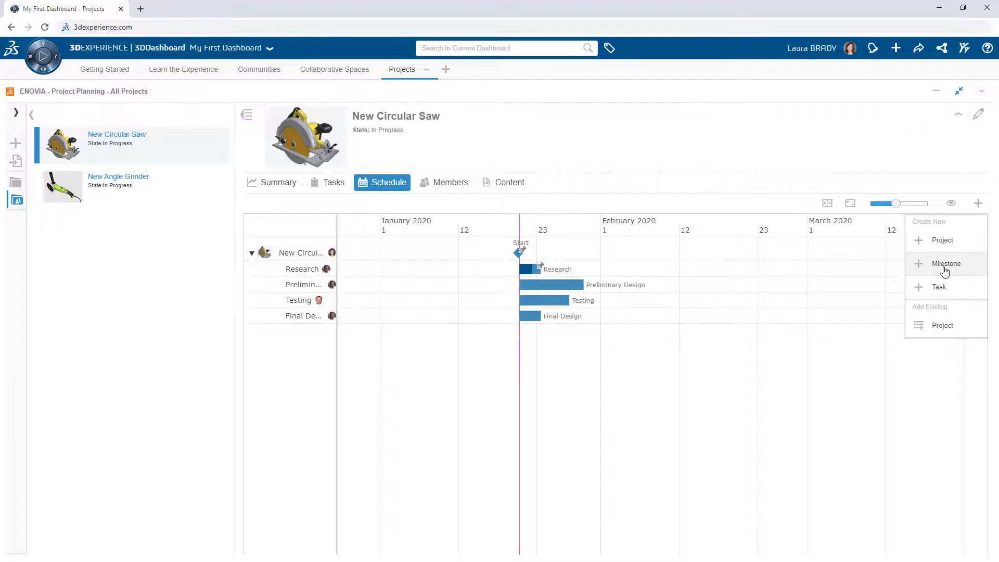
left_click(946, 264)
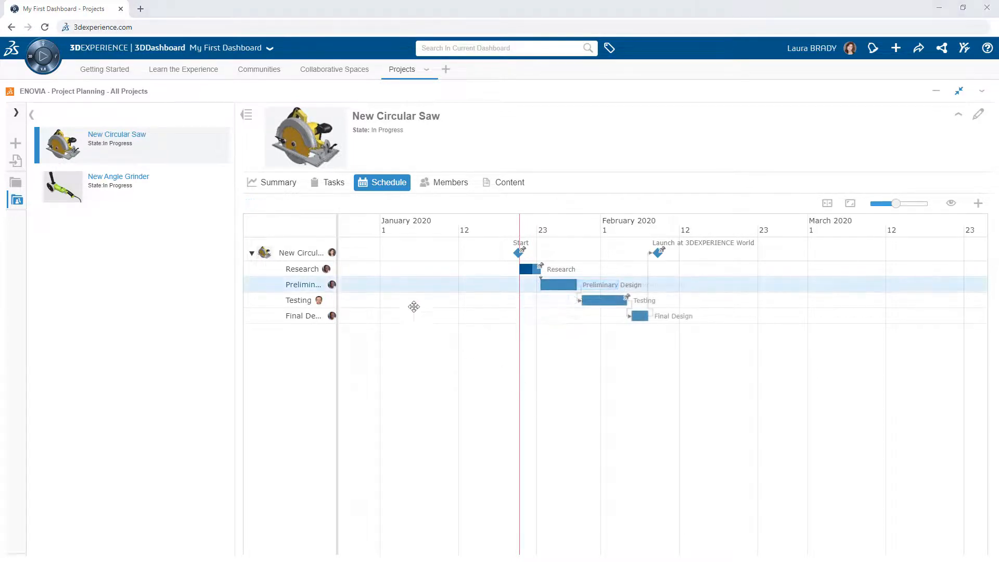
Review the summary reporting two milestones and four tasks at no risk
left_click(278, 182)
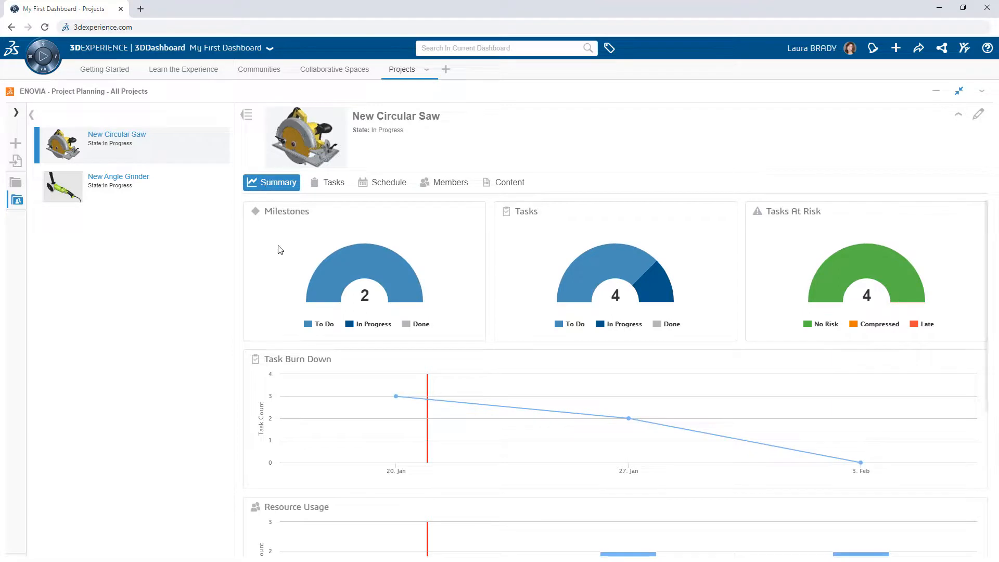
scroll("down", 3)
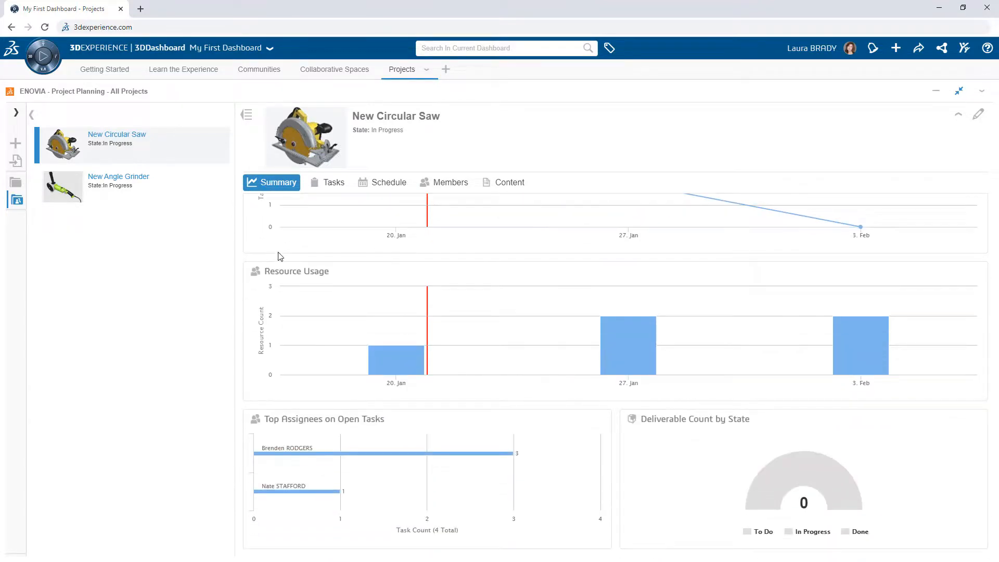
scroll("up", 3)
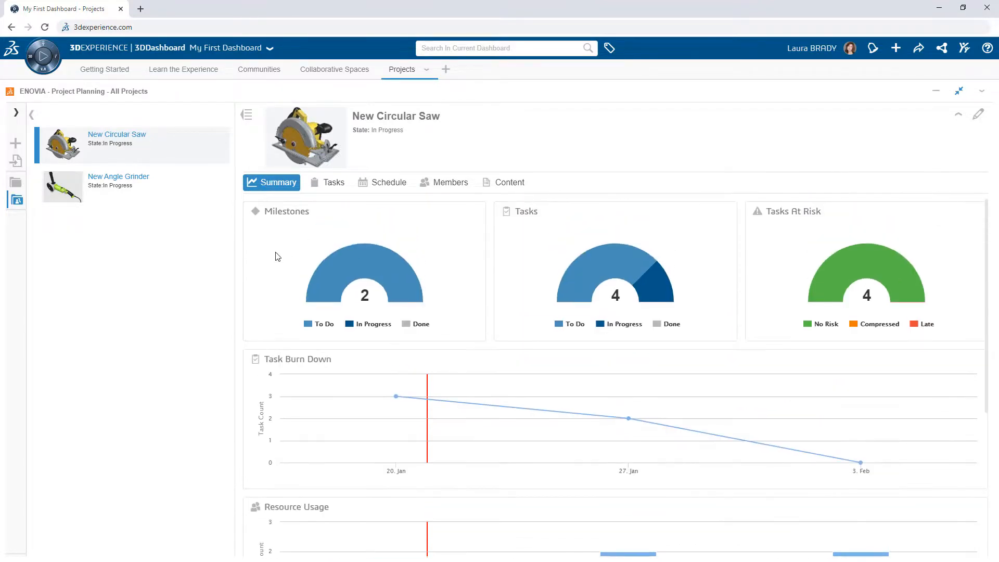